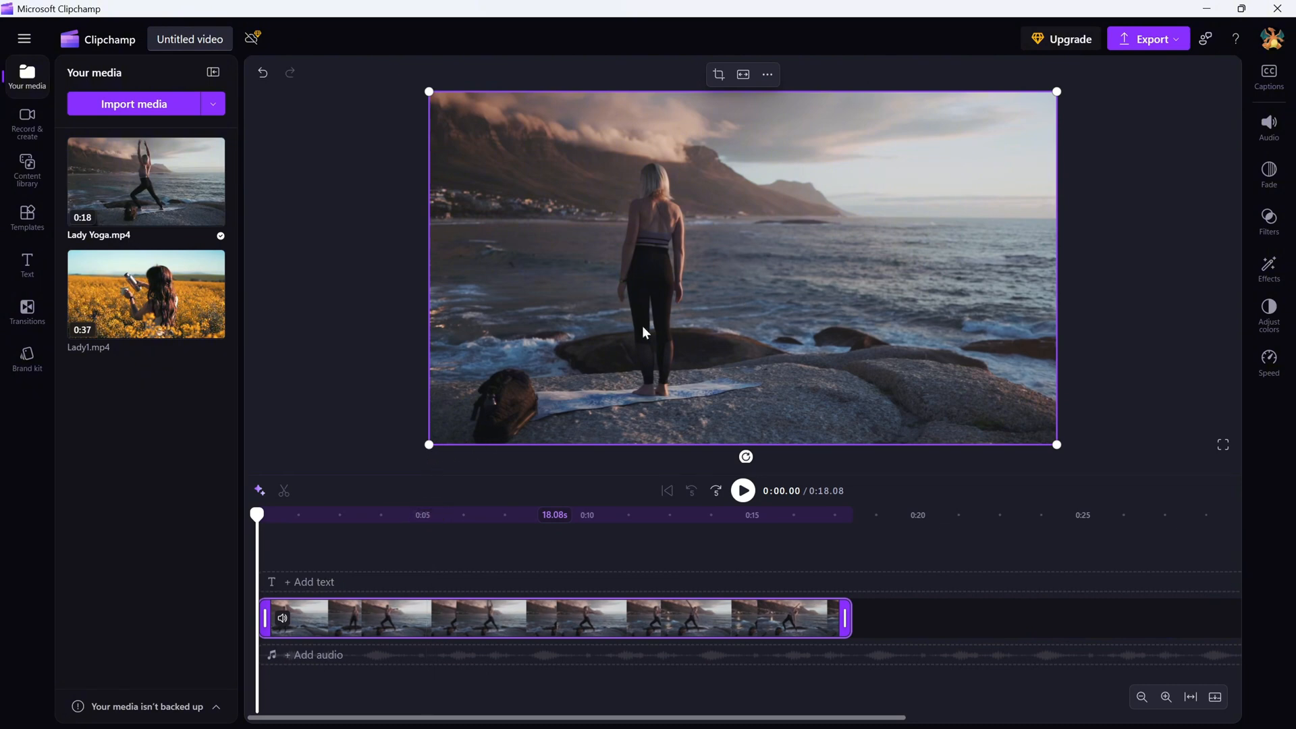
mouse_move(661, 306)
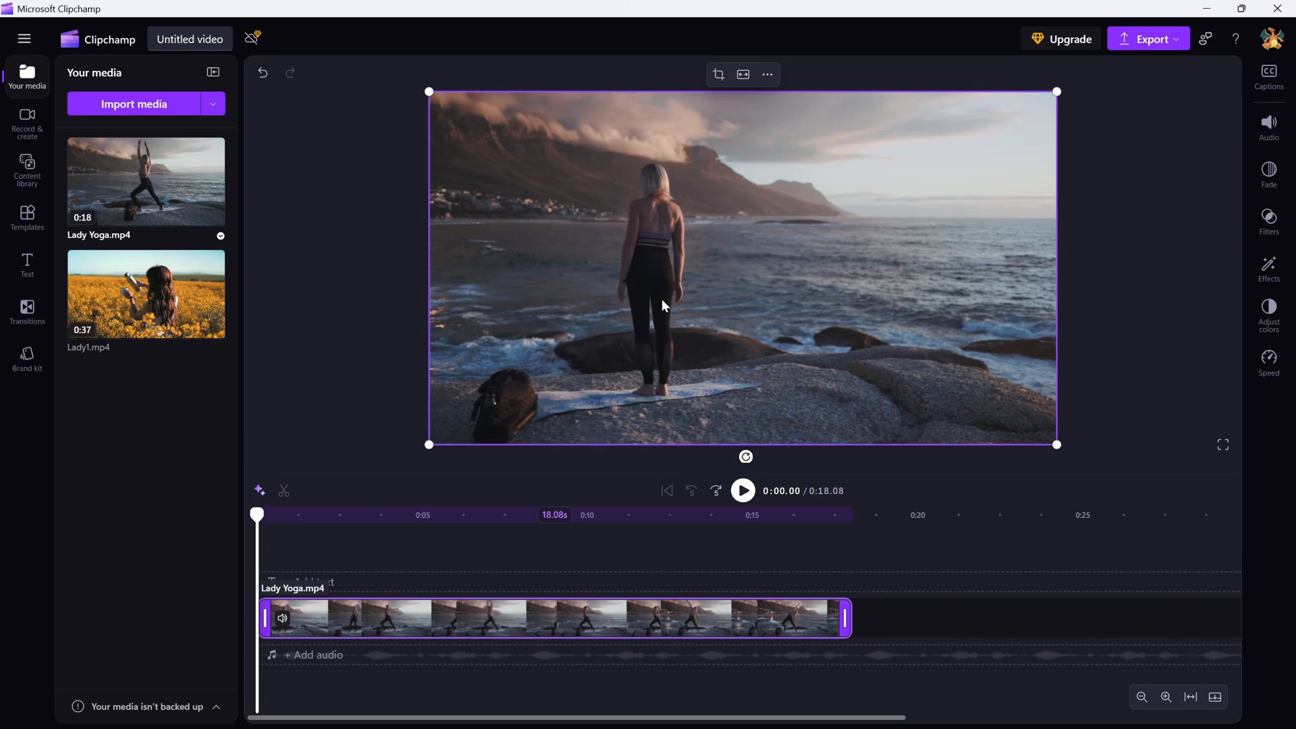
mouse_move(428, 442)
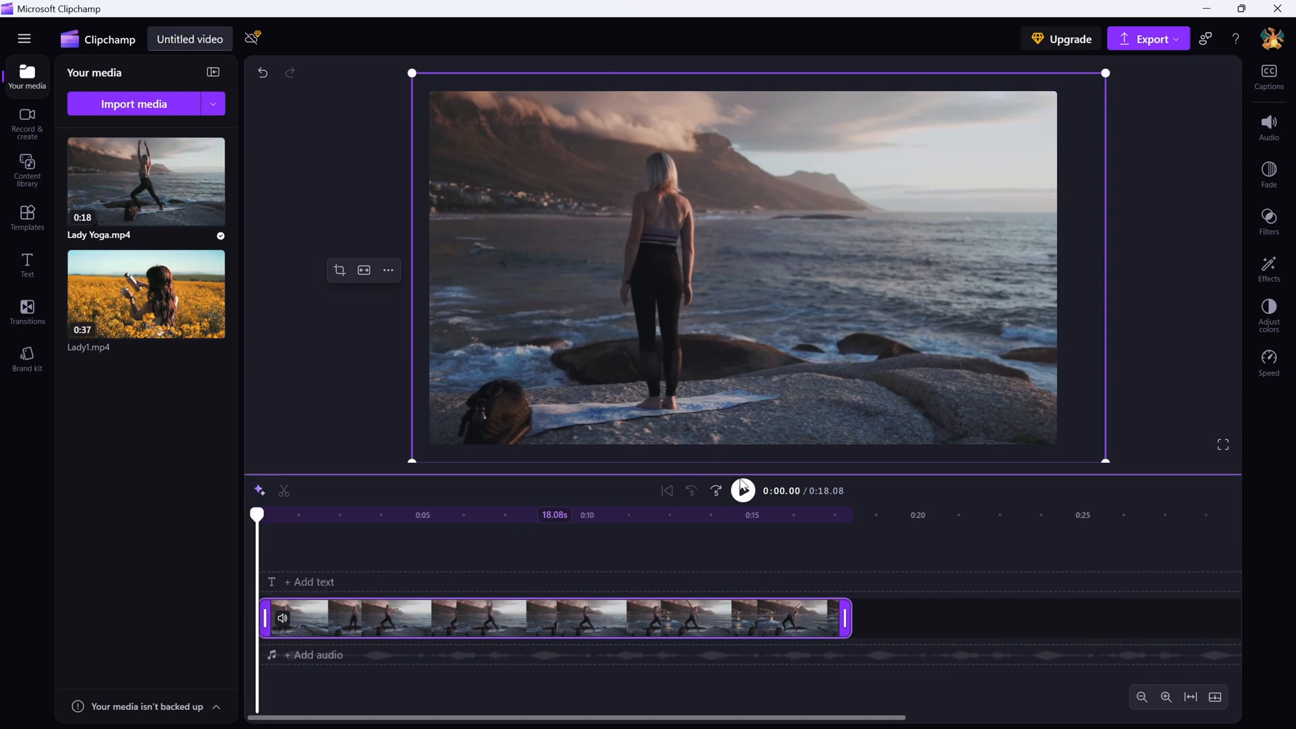
- Play, pause and resume the preview to review the enlarged Lady Yoga clip
click(741, 490)
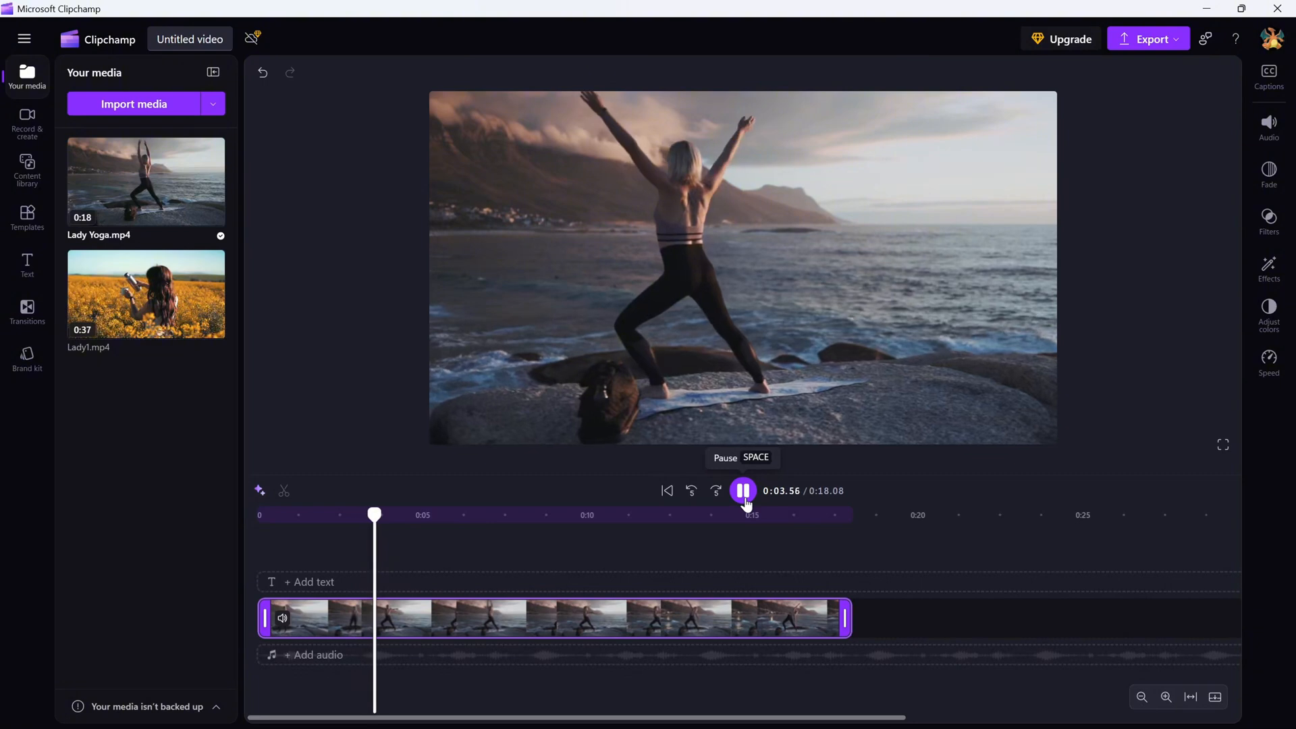
click(742, 490)
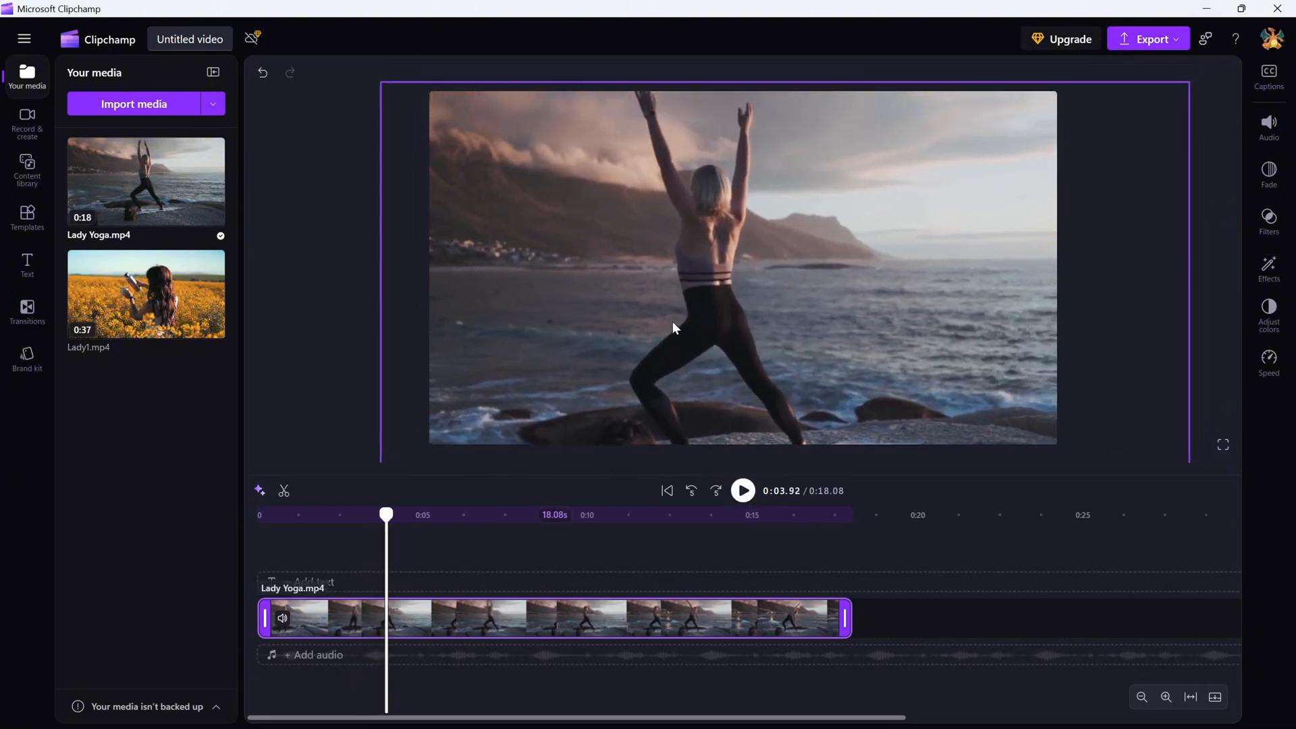
click(741, 490)
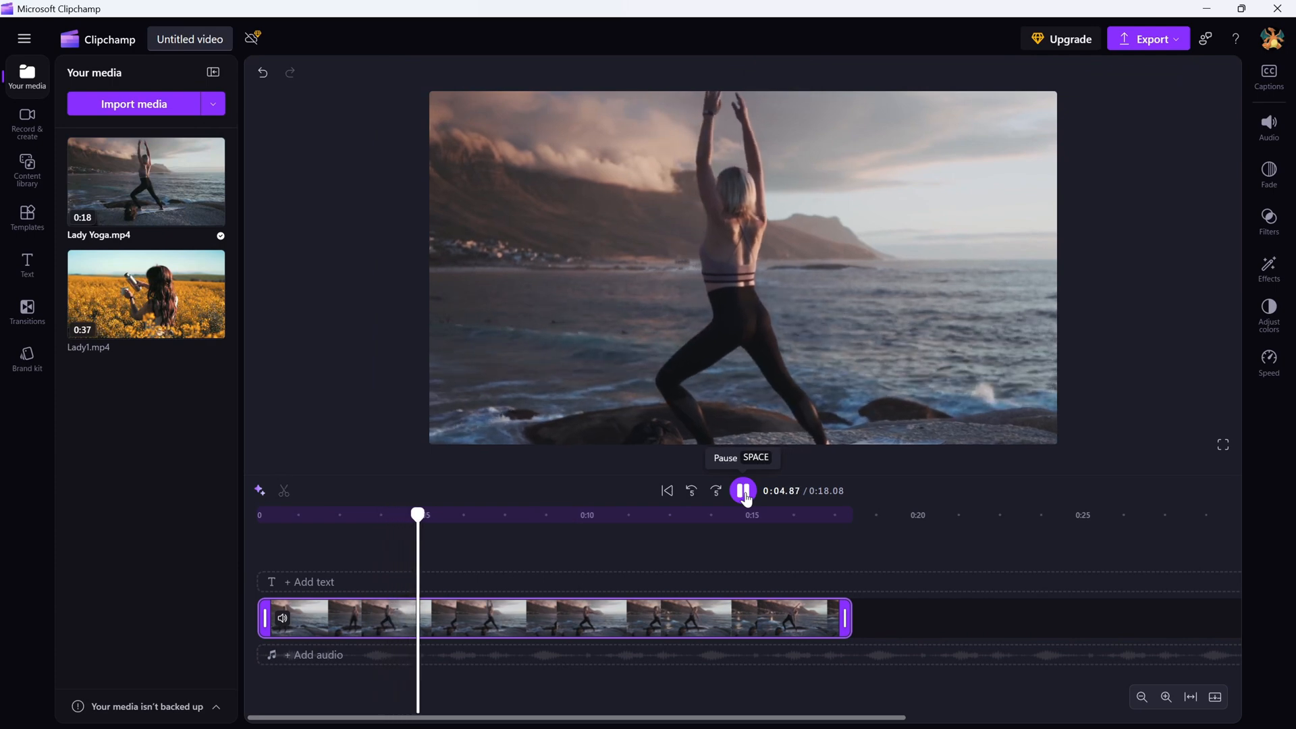